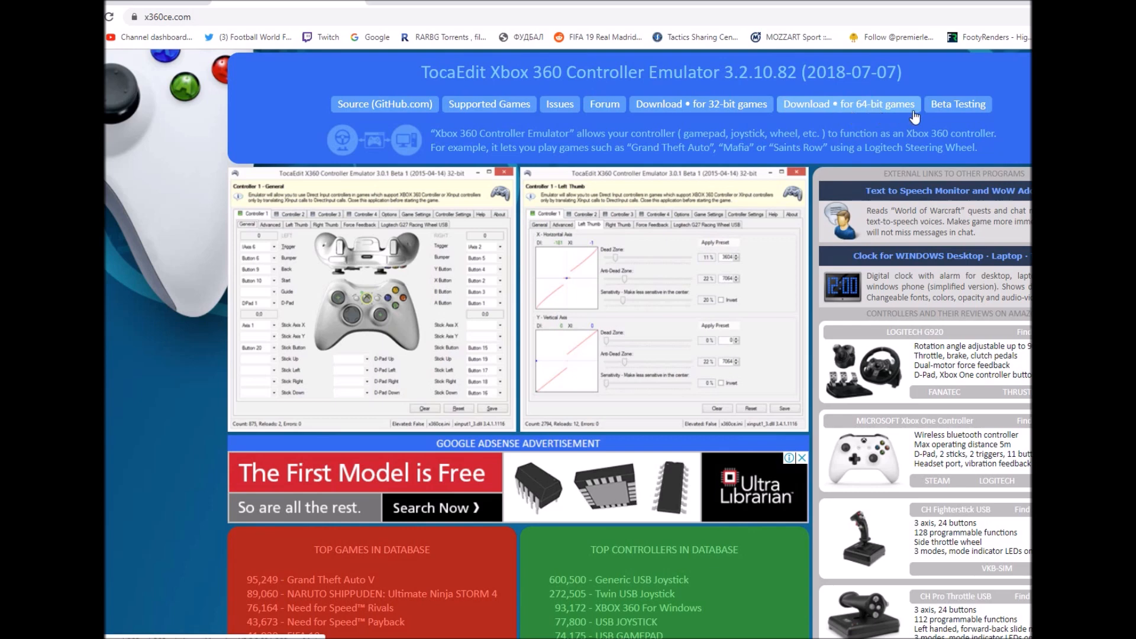
mouse_move(885, 114)
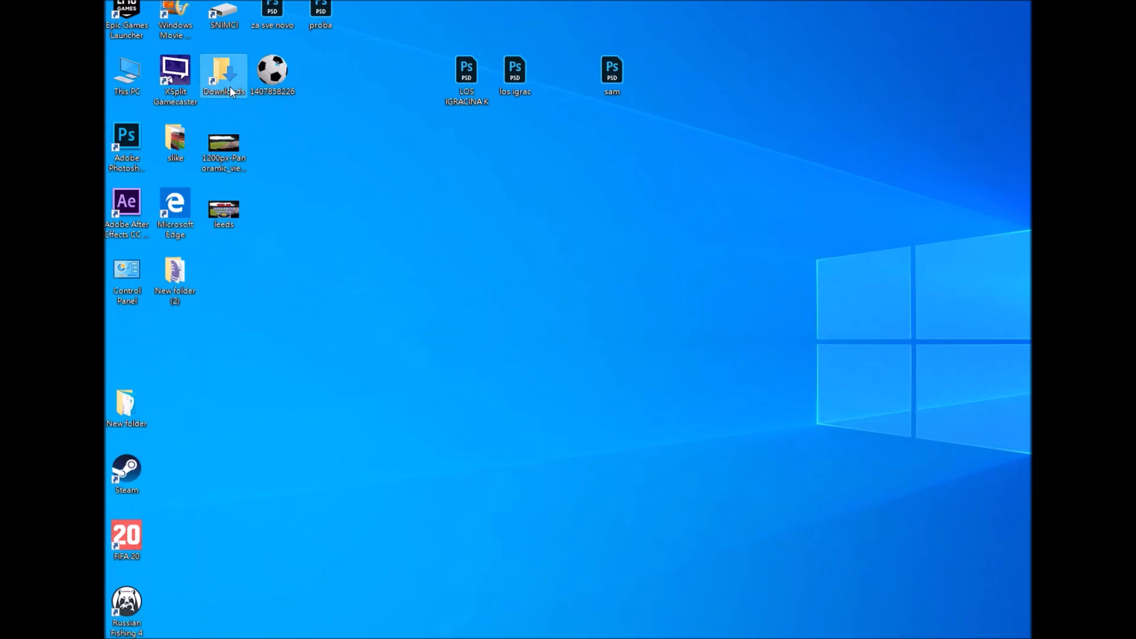
- Copy the x360ce_x64 archive from Downloads, then minimise the Downloads window
double_click(223, 72)
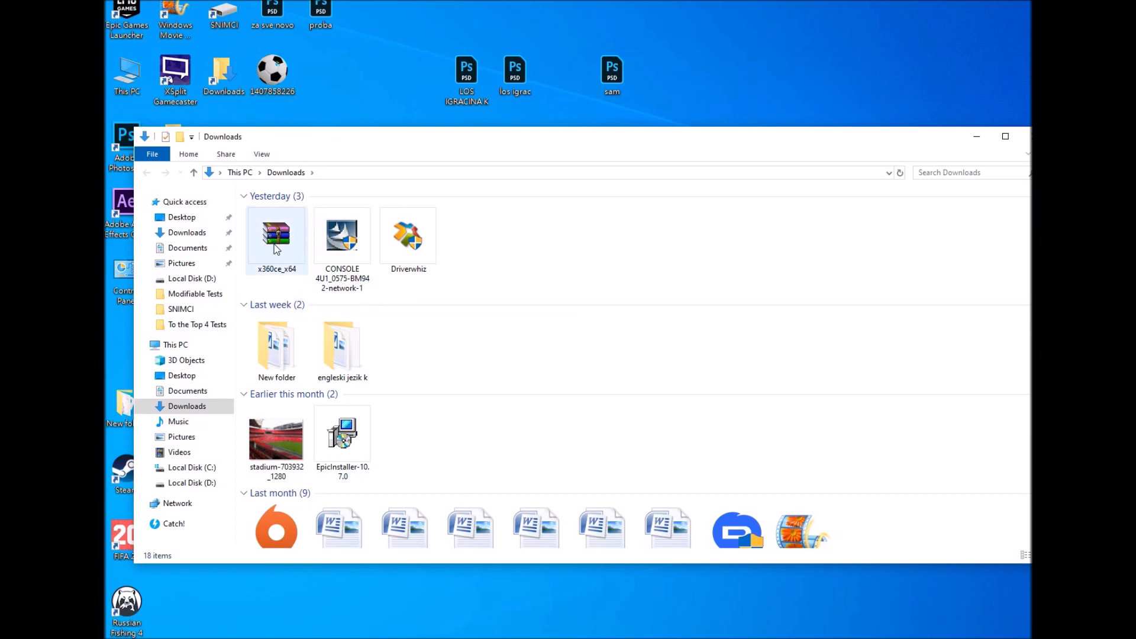
left_click(276, 239)
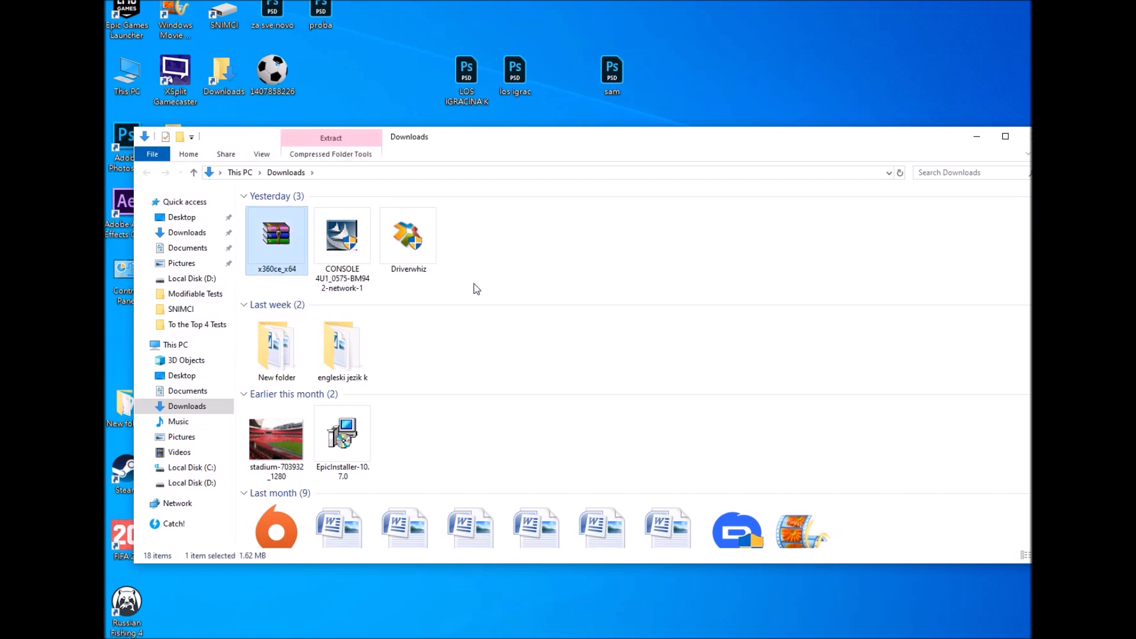
right_click(276, 231)
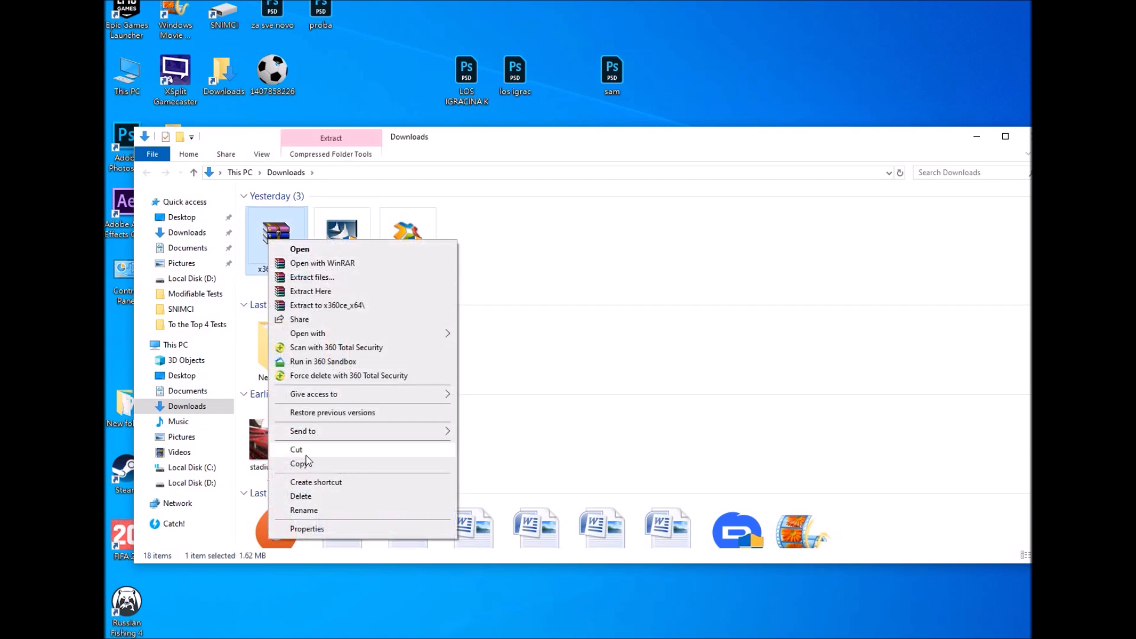
left_click(873, 242)
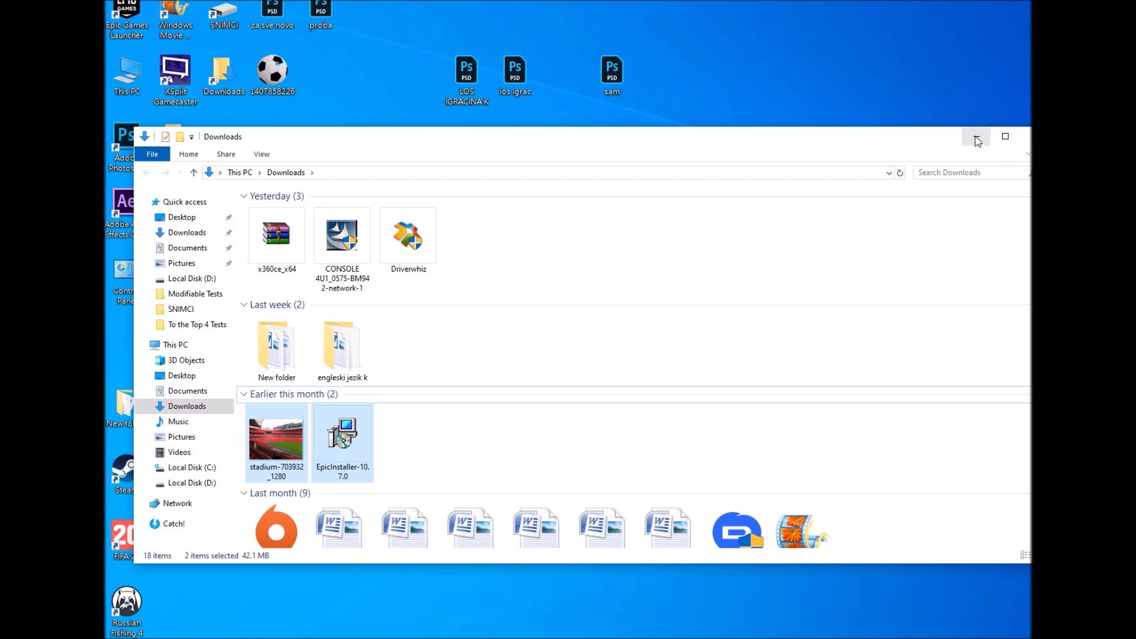
left_click(976, 138)
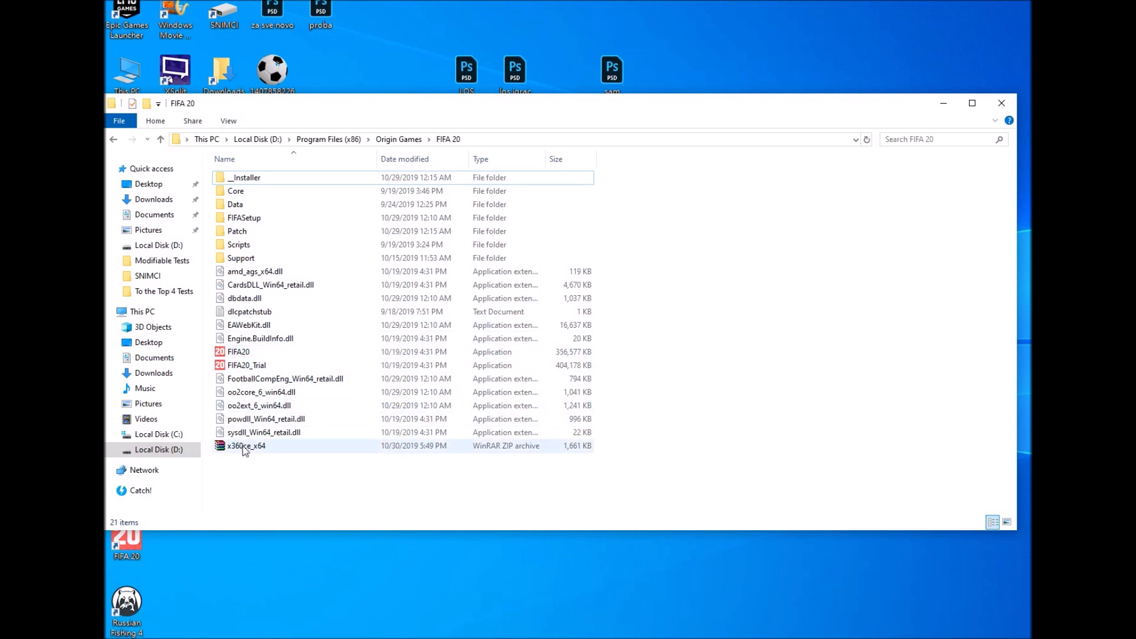
- Extract the x360ce_x64 zip inside the FIFA 20 folder and select the extracted x360ce_x64.exe
left_click(246, 446)
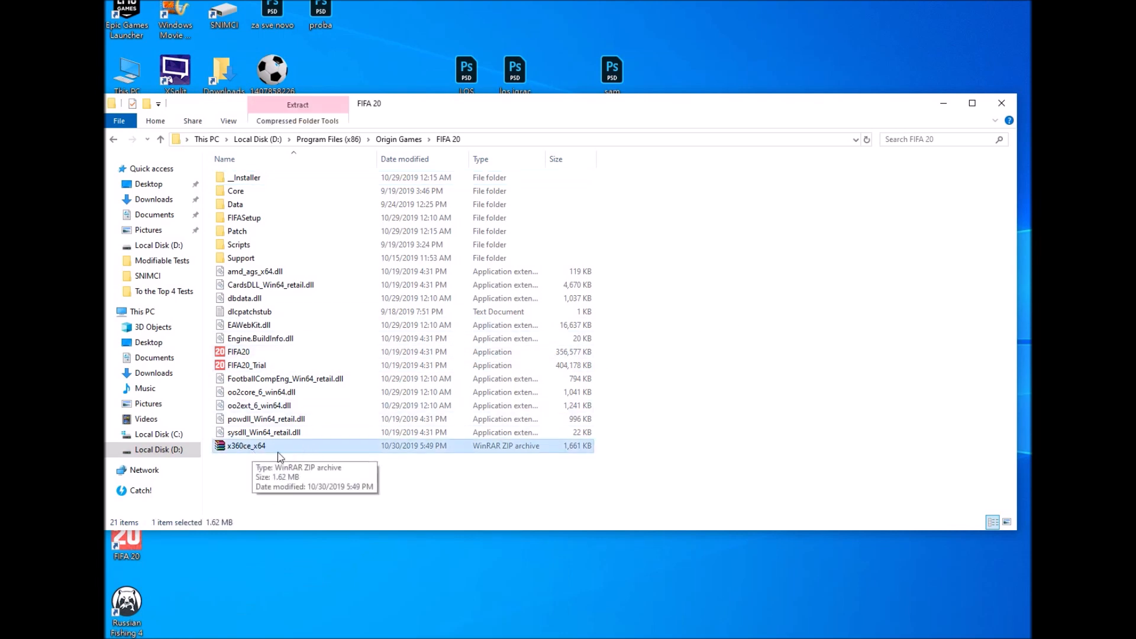
right_click(486, 484)
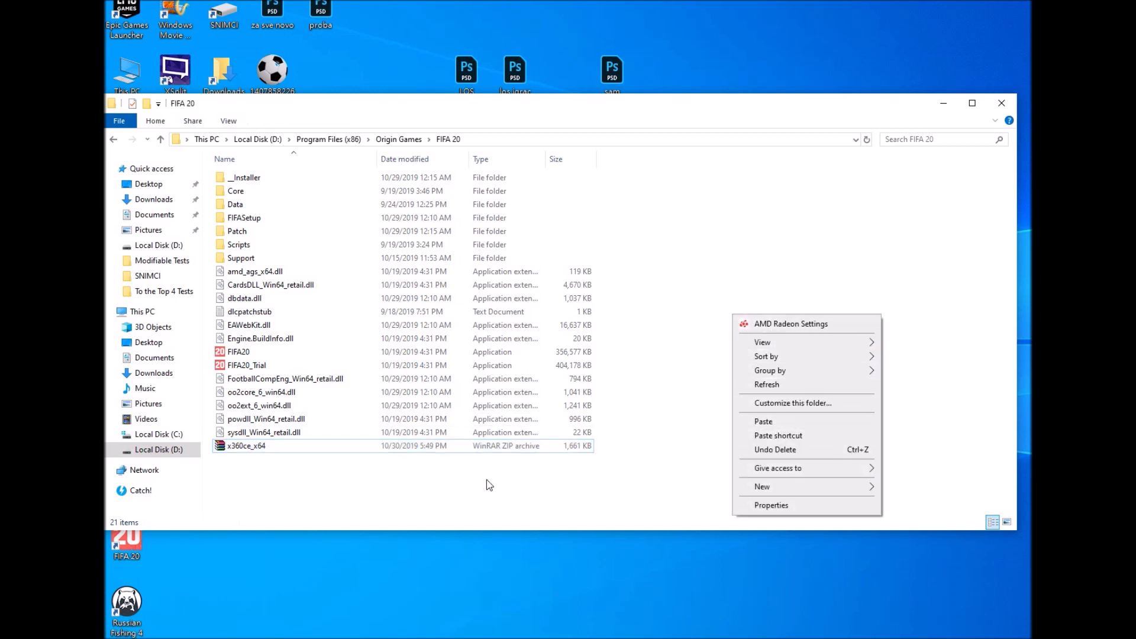
left_click(246, 445)
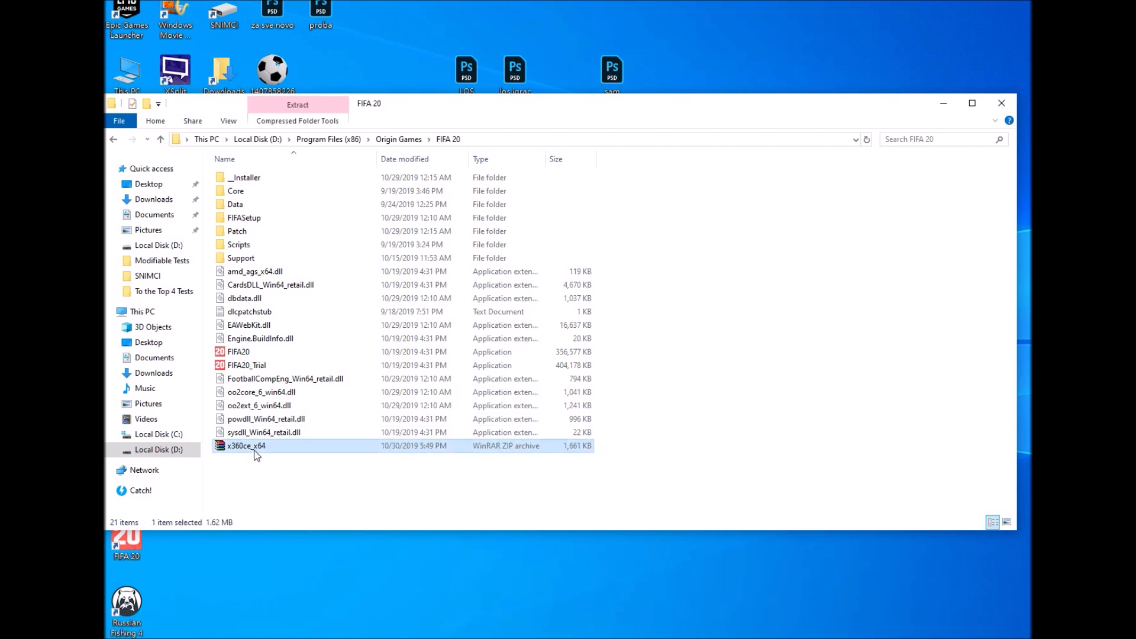
mouse_move(248, 452)
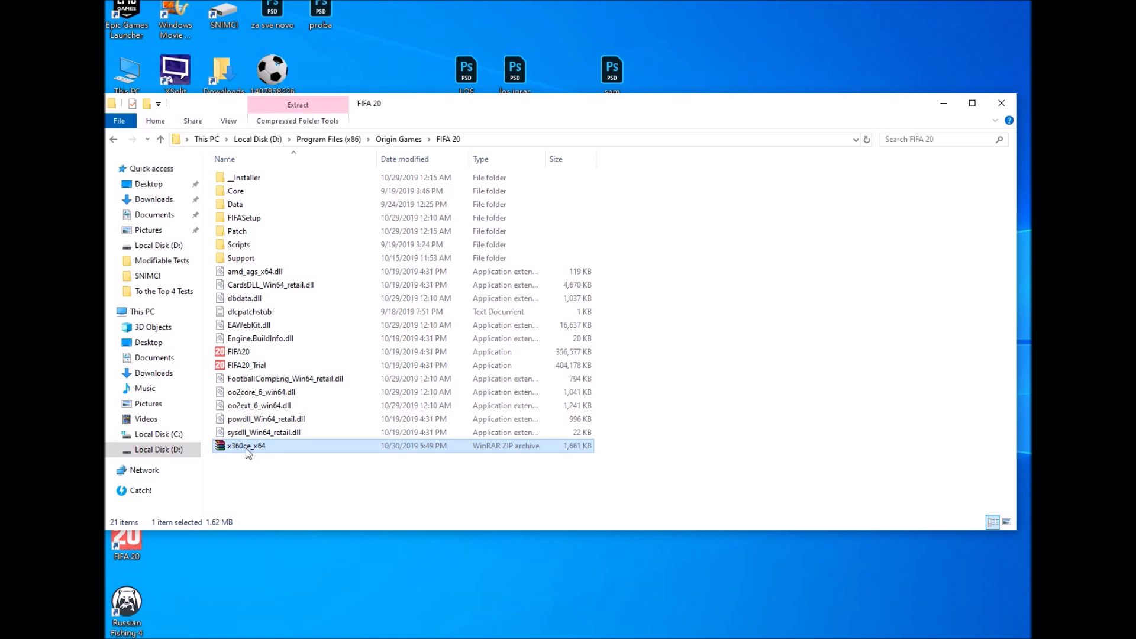
right_click(246, 445)
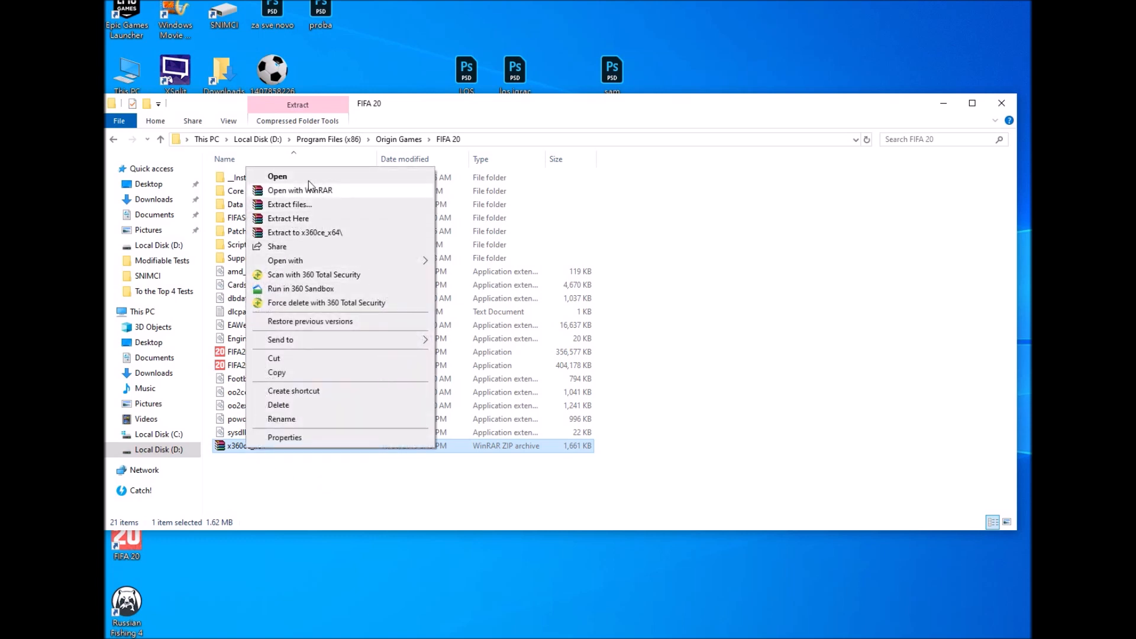
left_click(464, 458)
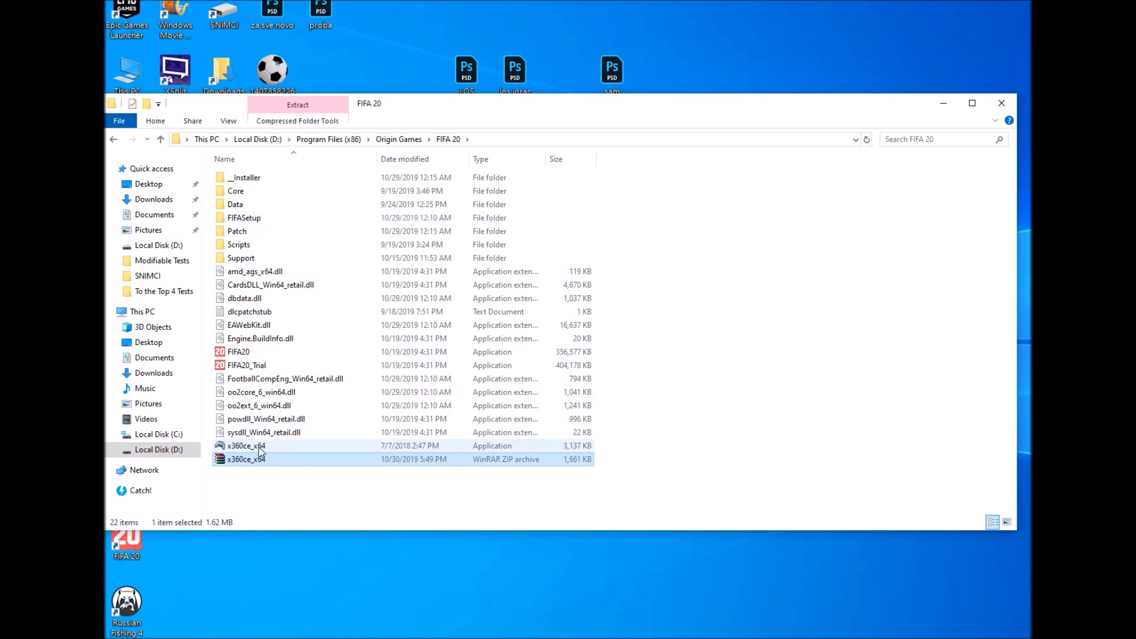
left_click(246, 445)
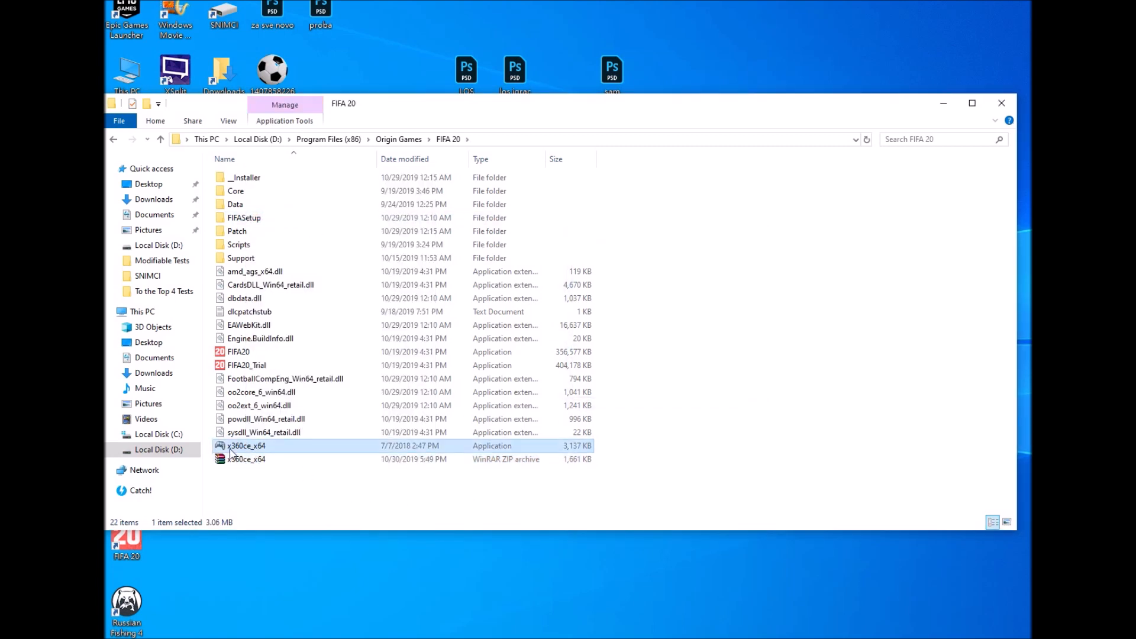
mouse_move(250, 452)
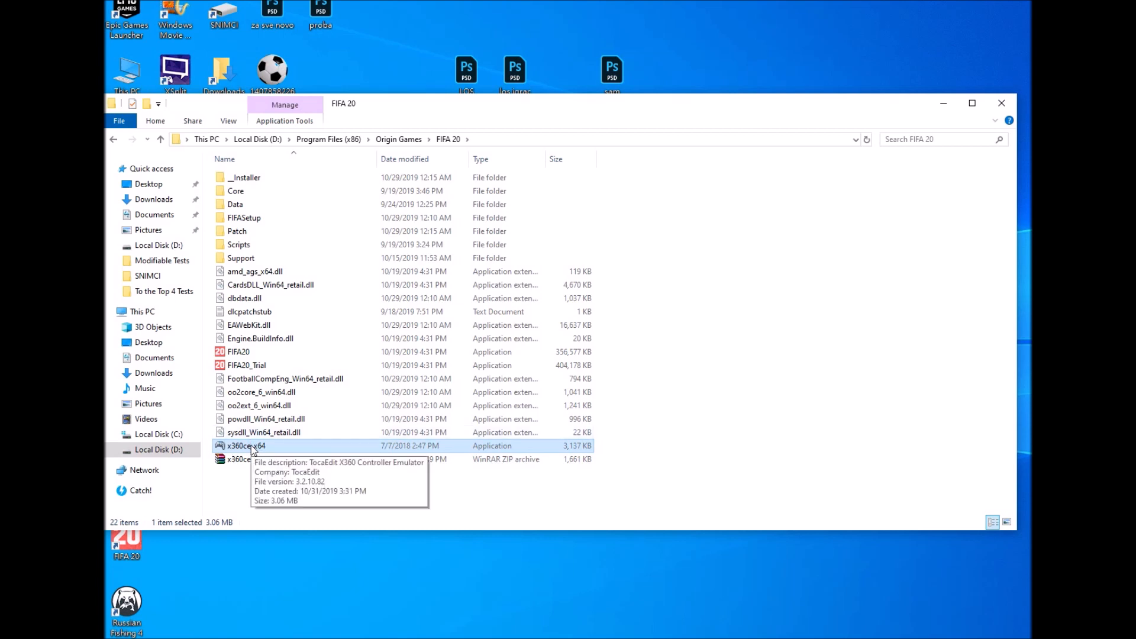
right_click(246, 446)
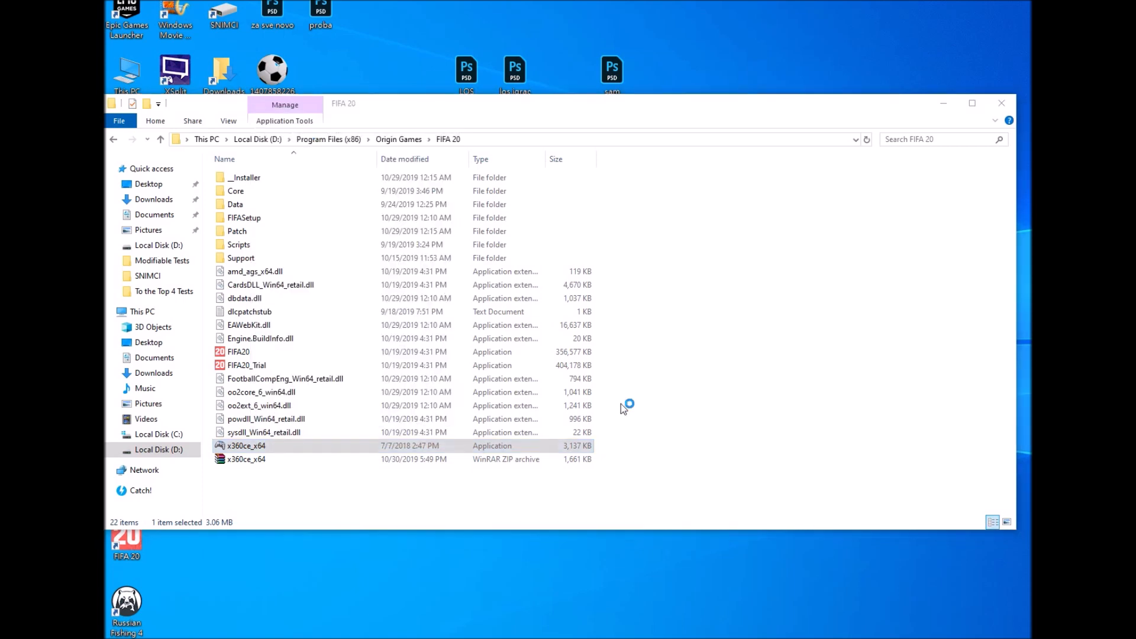
- Launch x360ce_x64.exe, create xinput1_3.dll, and auto-search settings for both Twin USB Gamepad instances
double_click(247, 445)
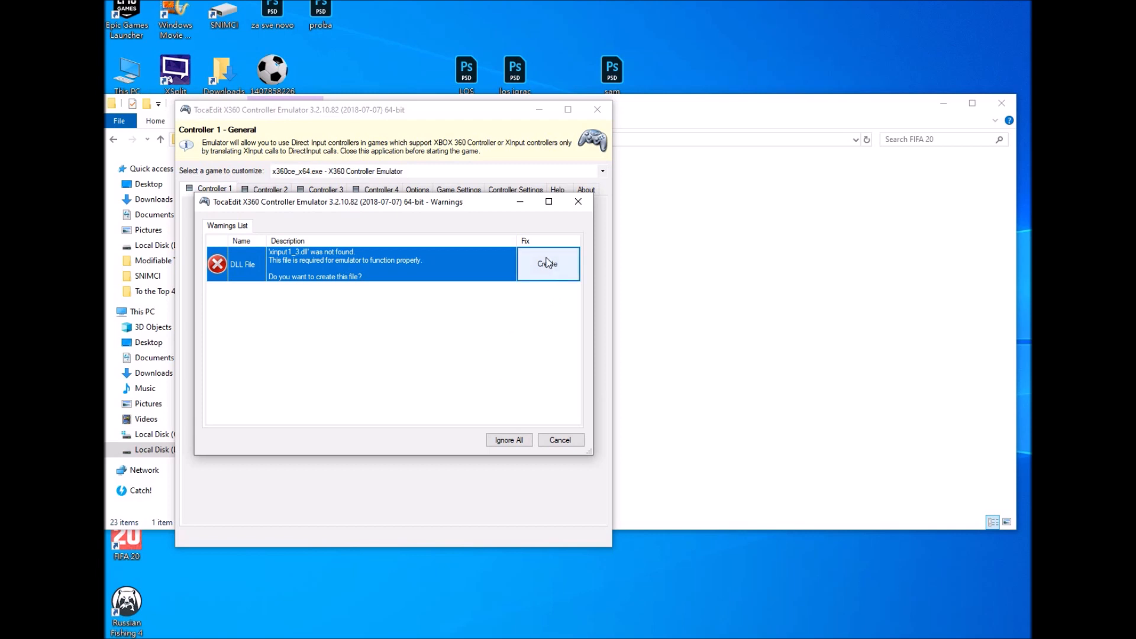
left_click(547, 263)
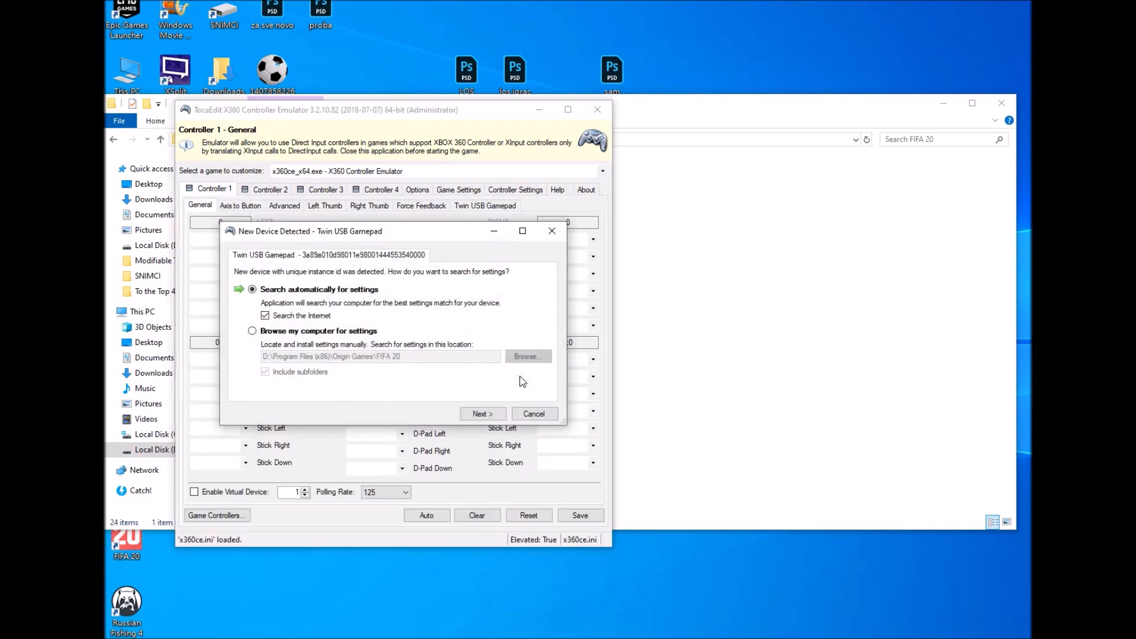
mouse_move(427, 358)
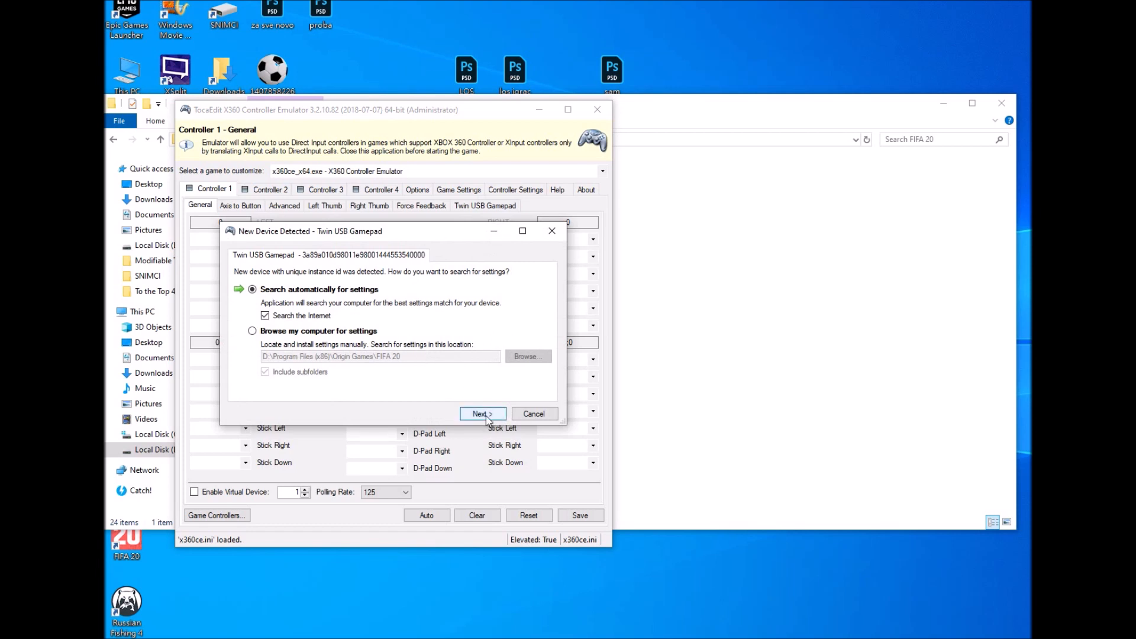
left_click(481, 413)
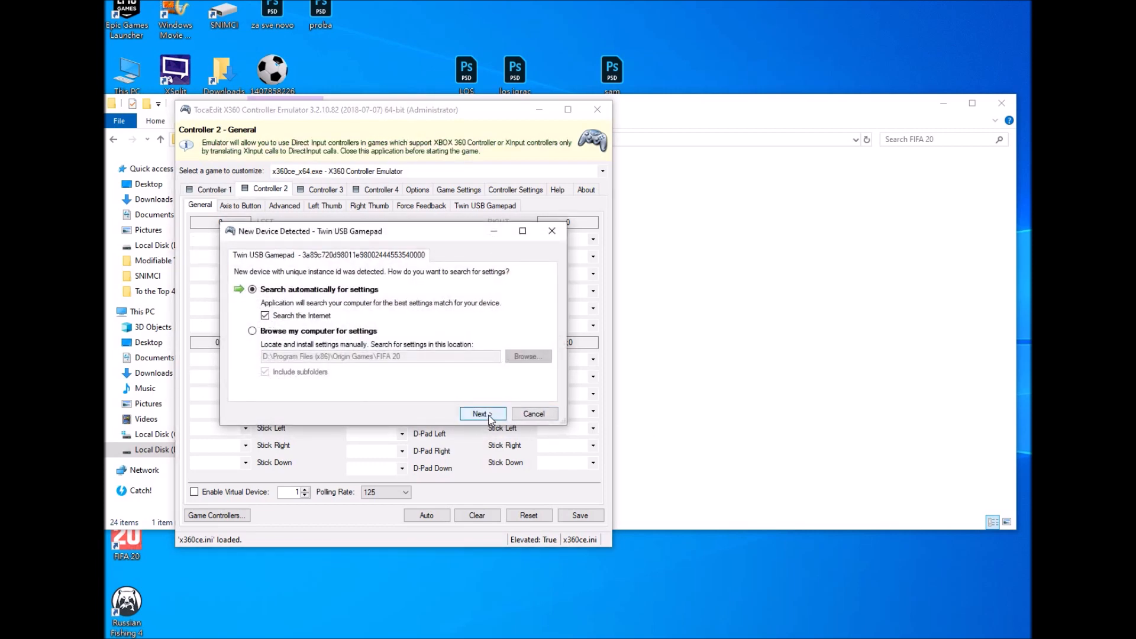
left_click(479, 414)
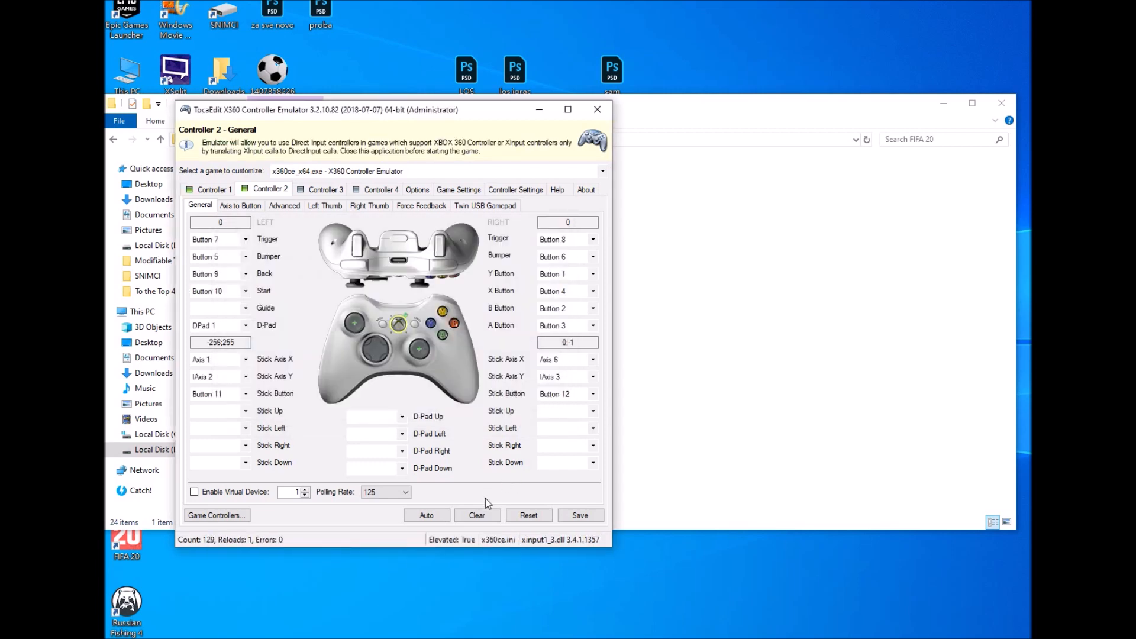
- Save the Controller 2 button, trigger and stick mapping, then close the emulator
left_click(580, 516)
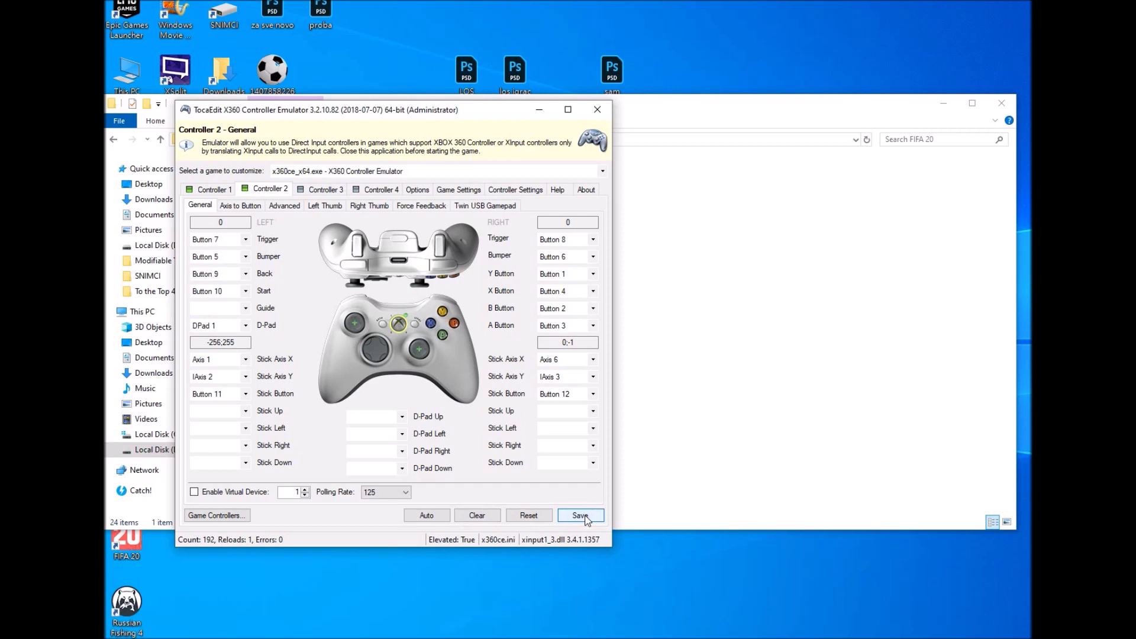
left_click(580, 516)
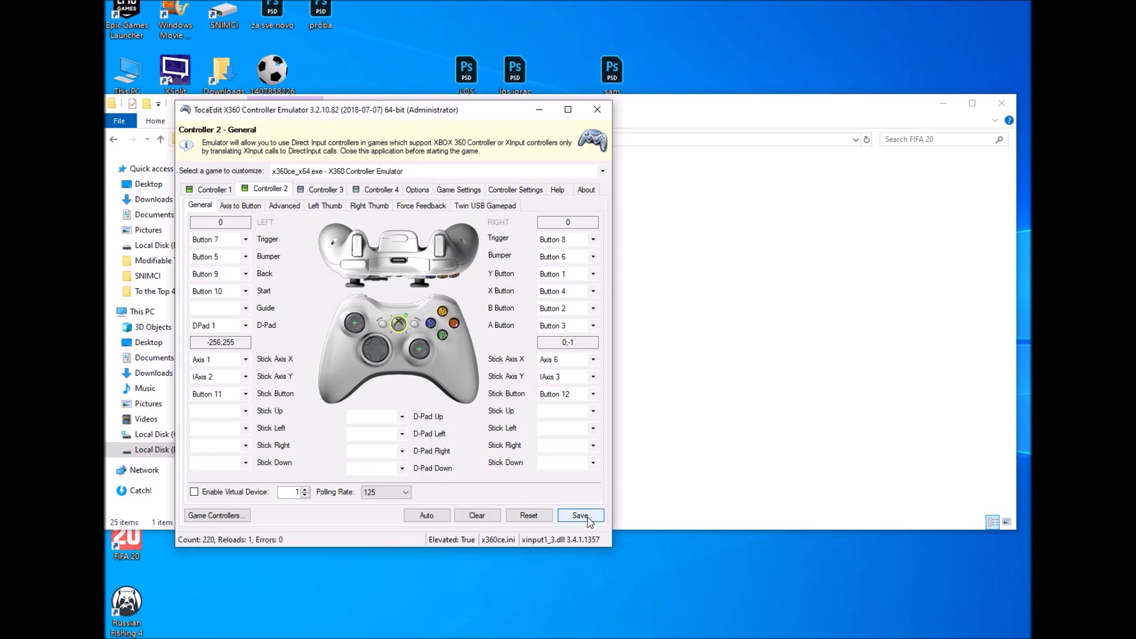
left_click(580, 515)
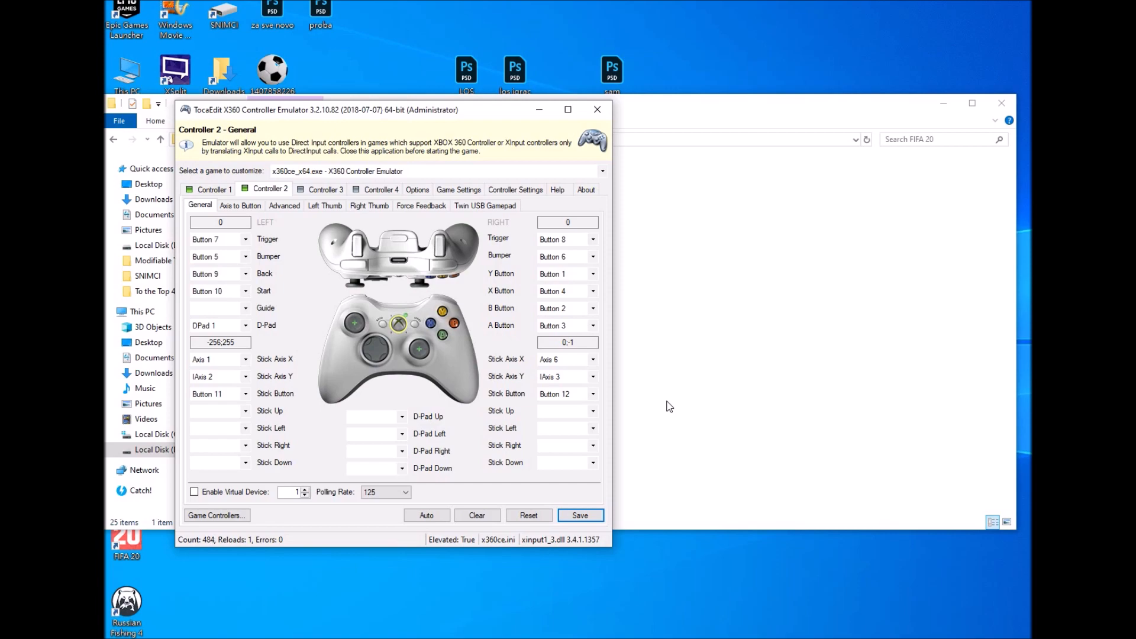
left_click(597, 109)
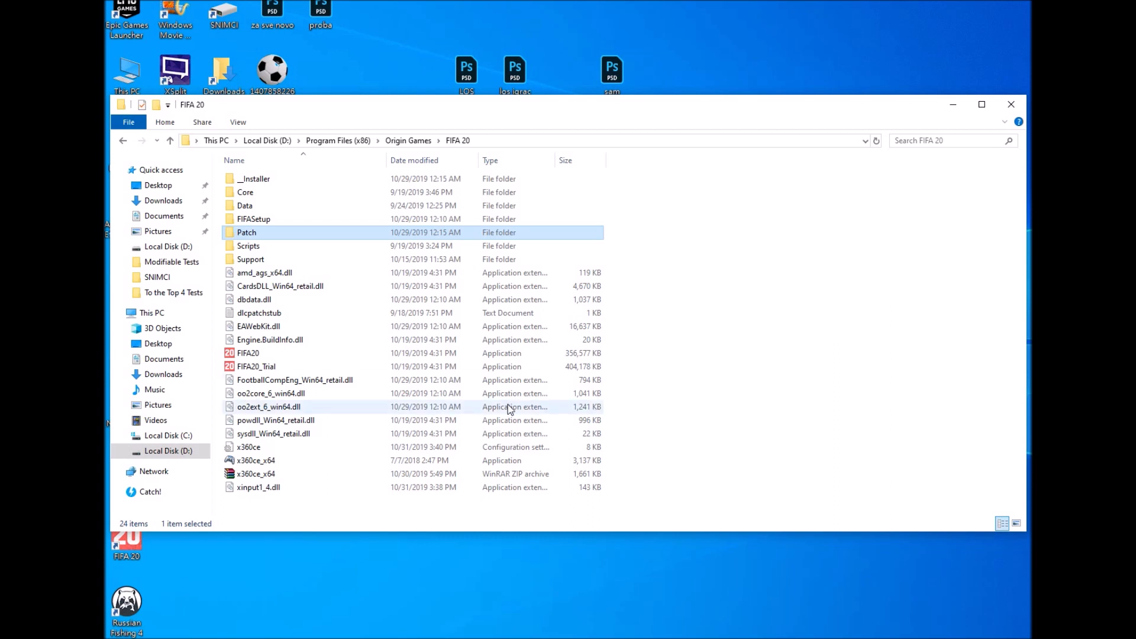
- Relaunch x360ce_x64.exe from the FIFA 20 folder and go to its Game Settings
left_click(255, 461)
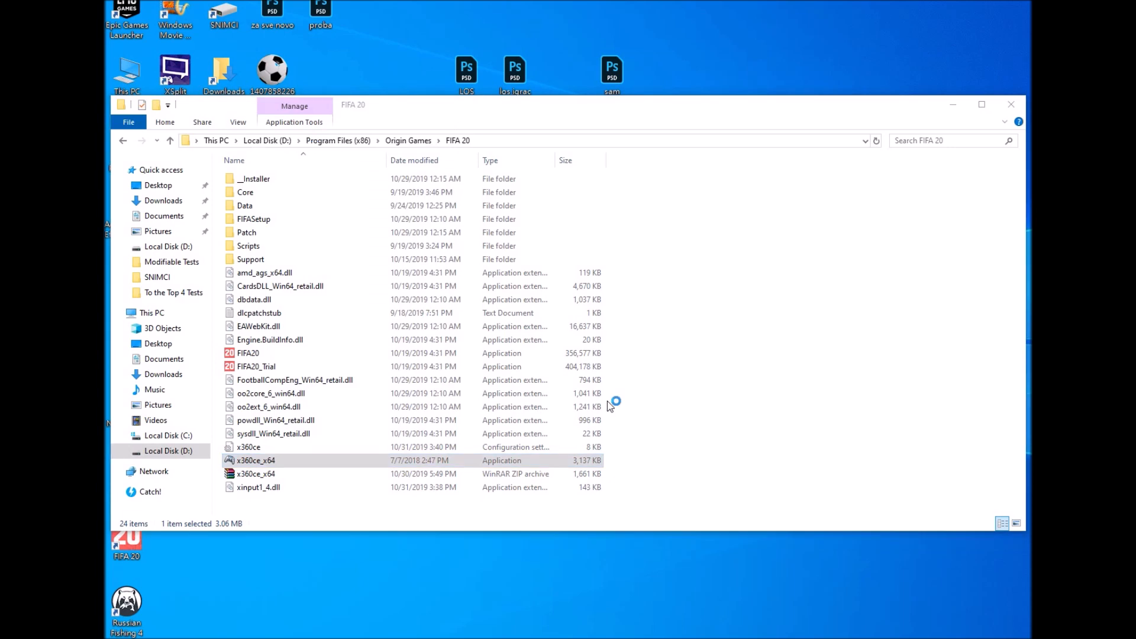
double_click(255, 461)
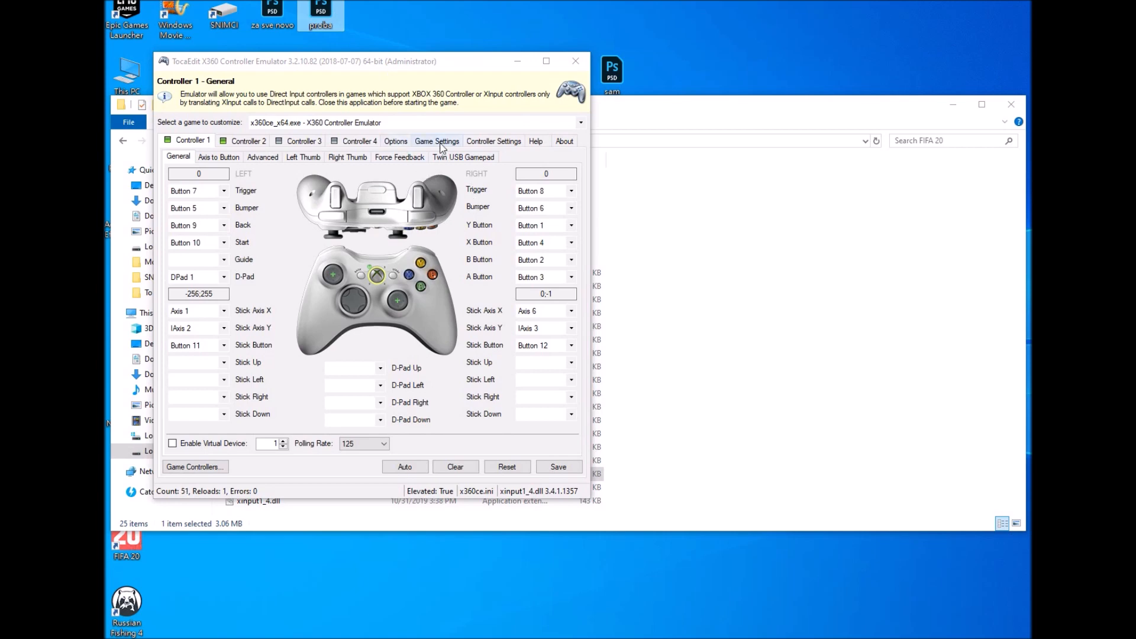
left_click(436, 141)
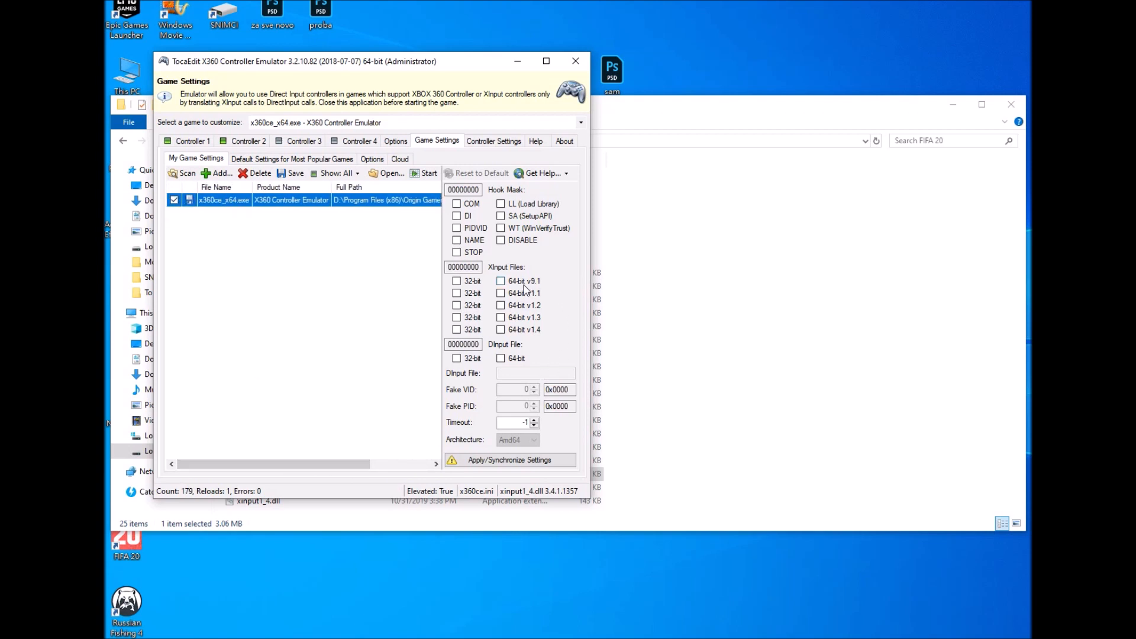
- Enable all 64-bit XInput files for x360ce_x64.exe and synchronize them to the FIFA 20 folder
left_click(500, 281)
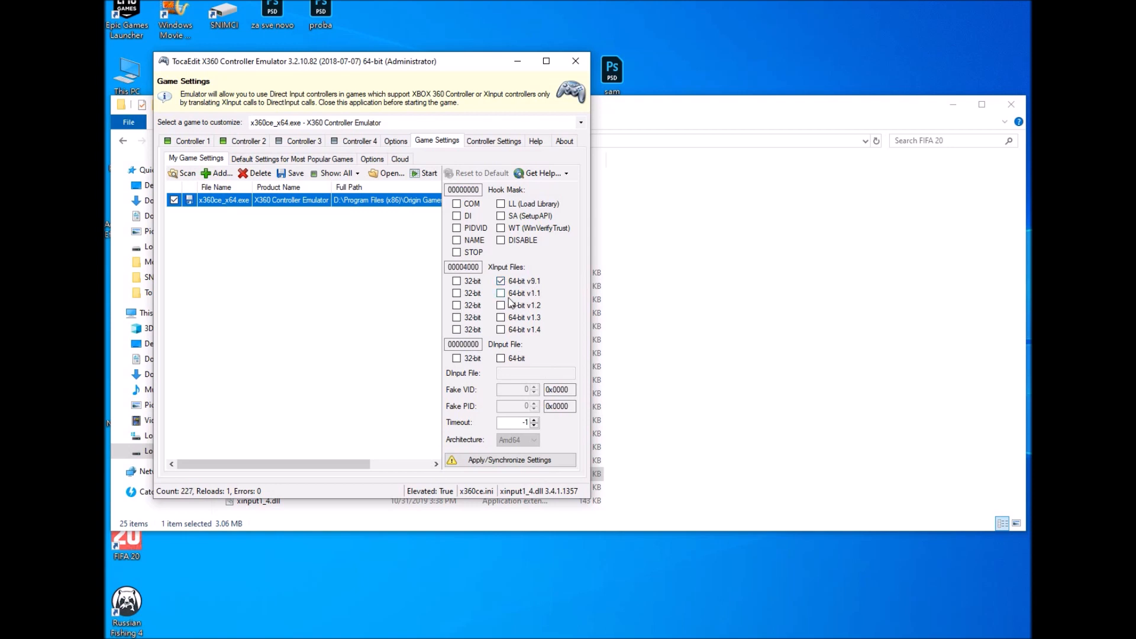
left_click(500, 306)
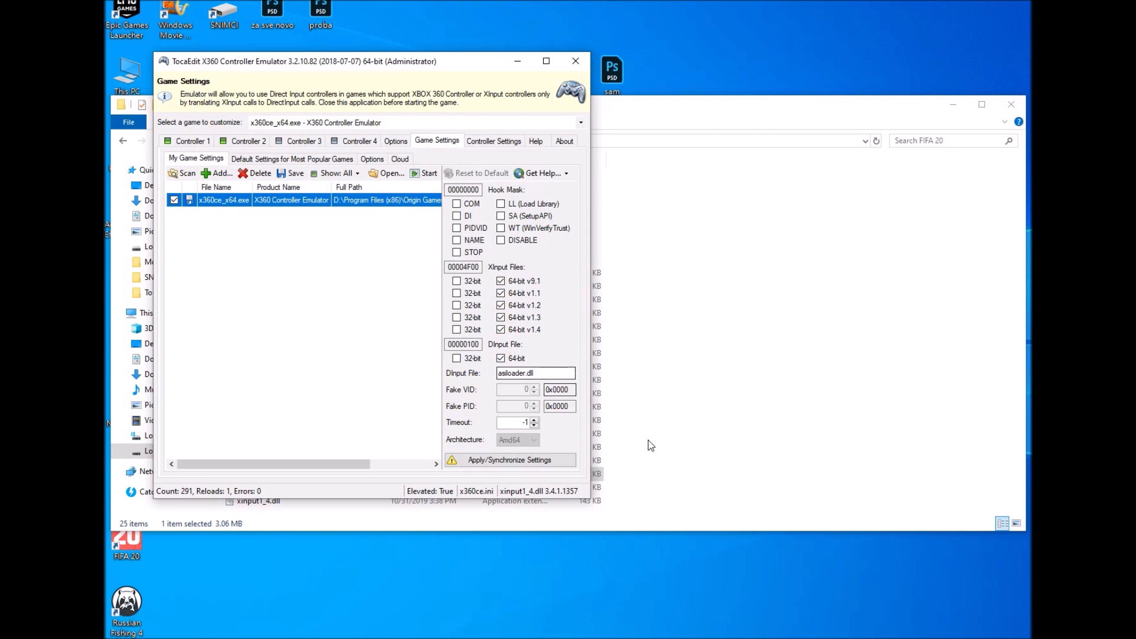
left_click(510, 459)
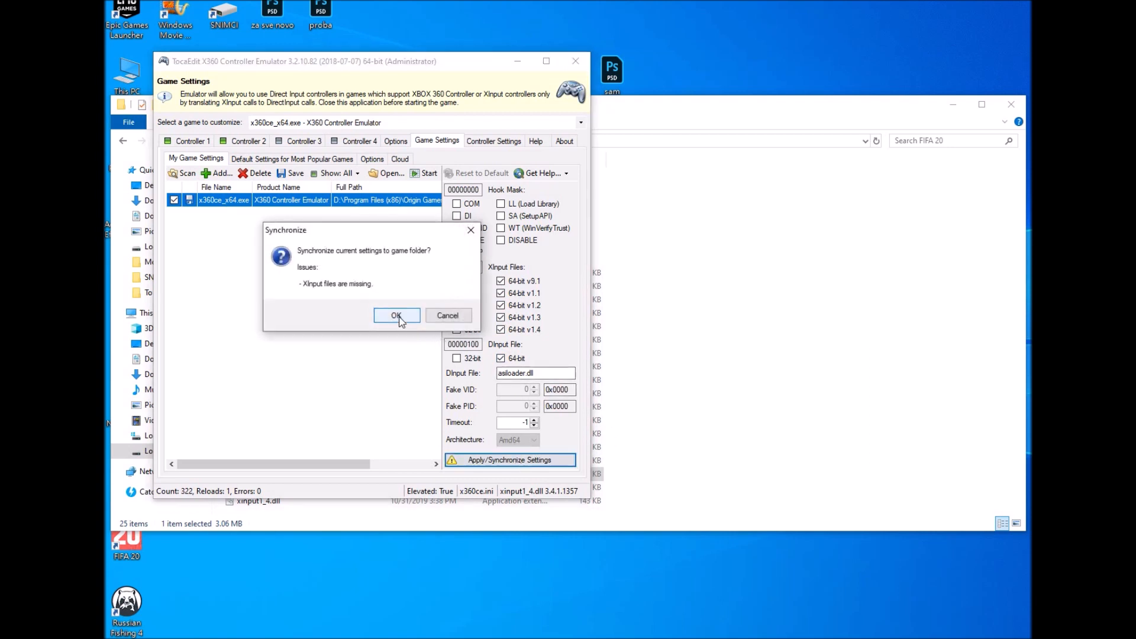
left_click(396, 316)
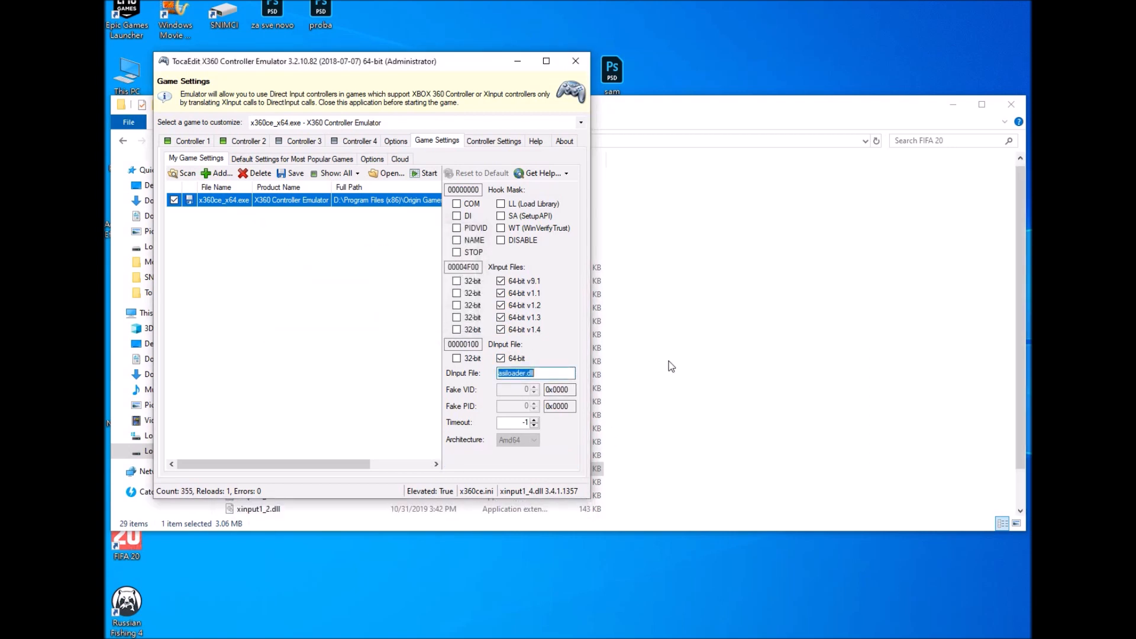